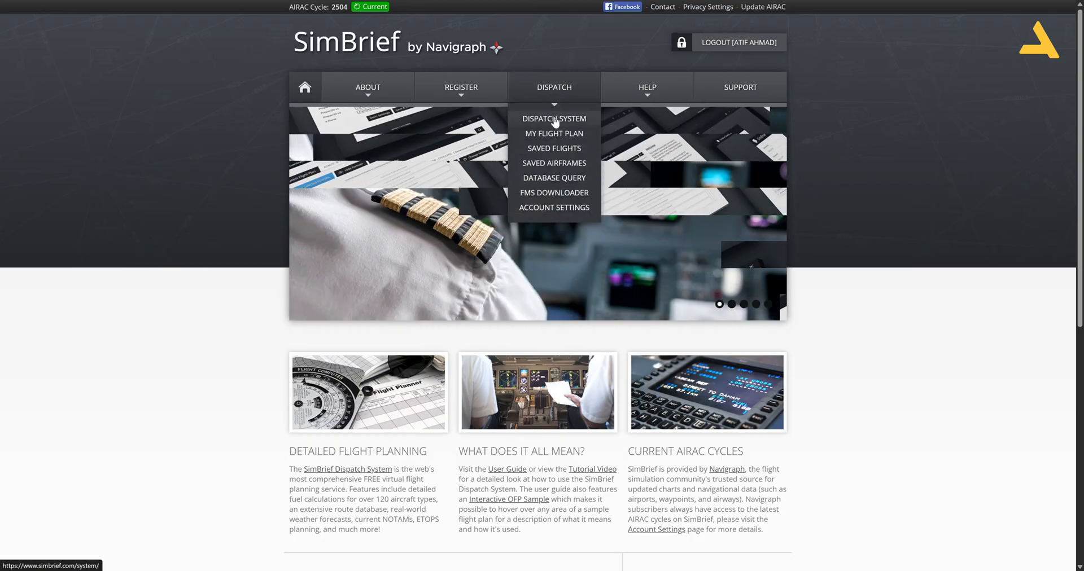
- From the Dispatch dashboard's Software Downloads page, start the 'Download for MSFS 2024' package
{"action": "left_click", "coordinate": [553, 119]}
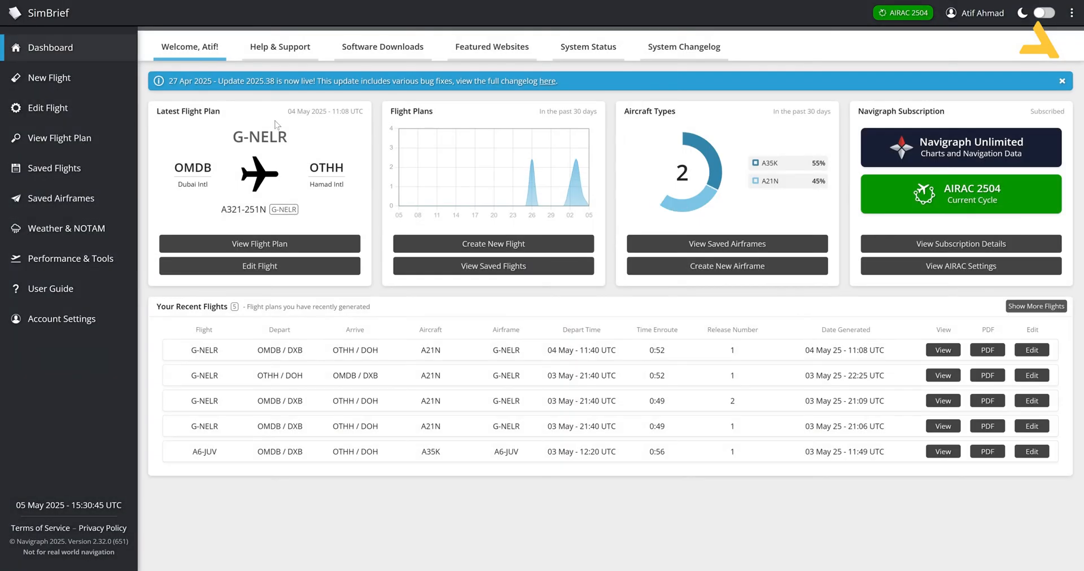
{"action": "left_click", "coordinate": [383, 46]}
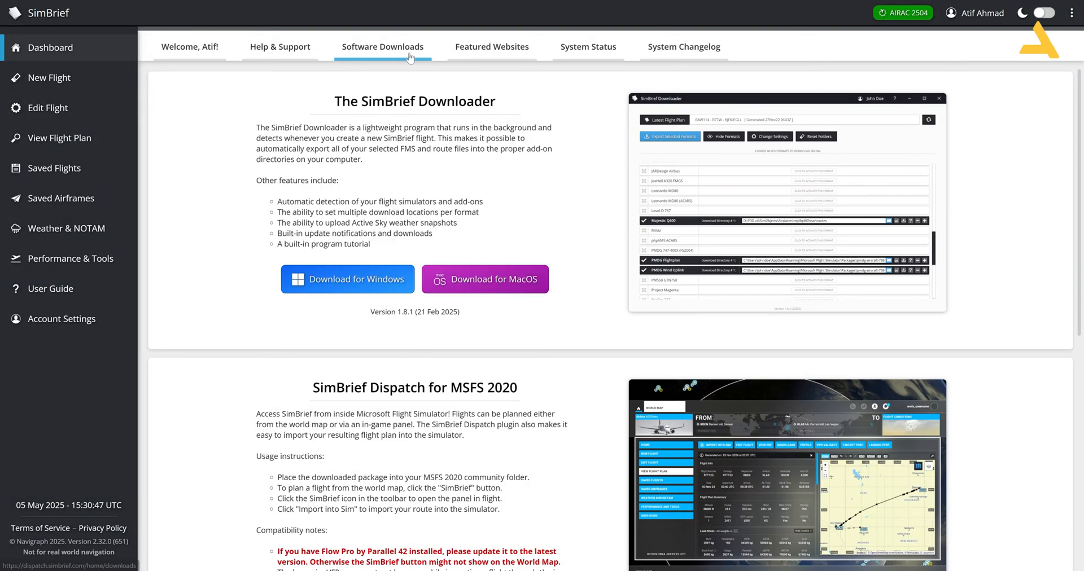
{"action": "scroll", "scroll_direction": "down", "scroll_amount": 3}
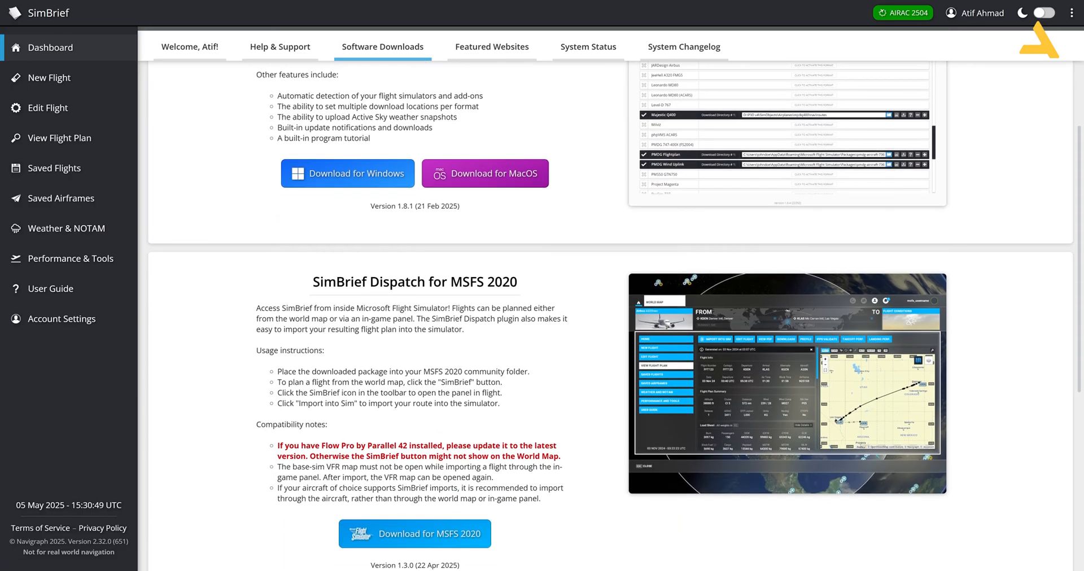
{"action": "scroll", "scroll_direction": "down", "scroll_amount": 3}
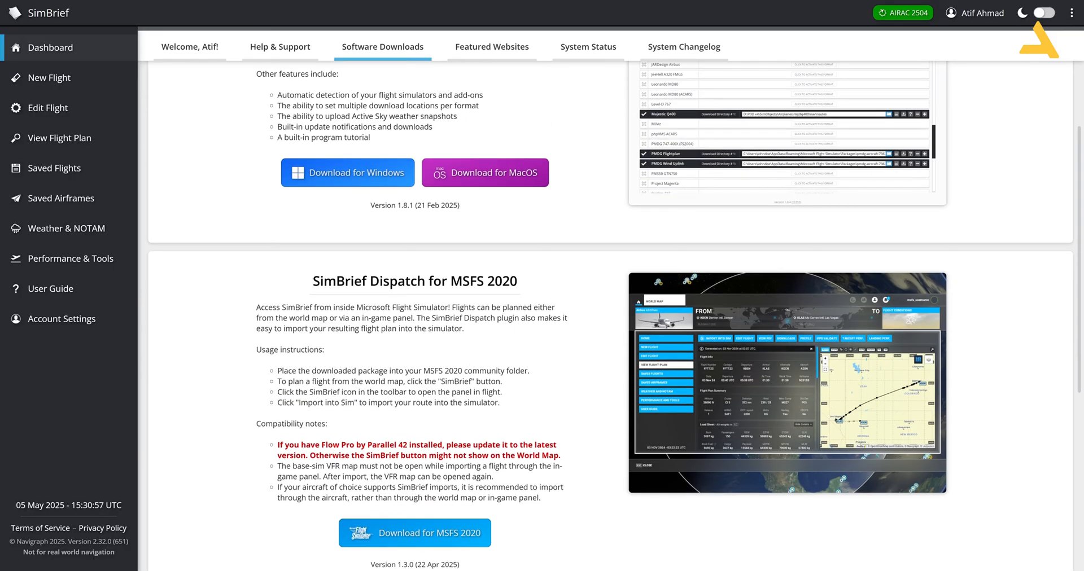
{"action": "scroll", "scroll_direction": "down", "scroll_amount": 3}
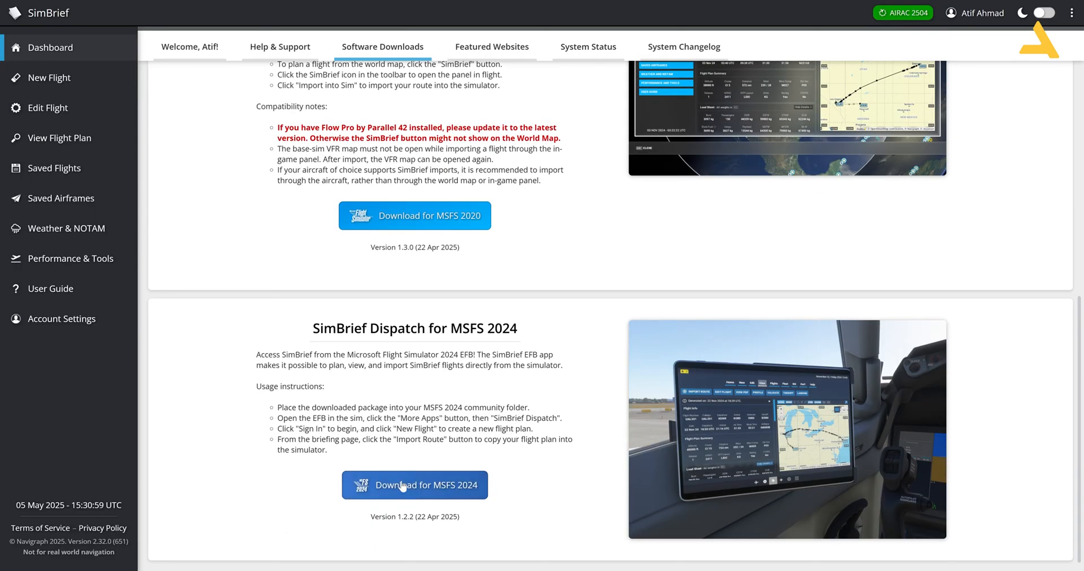
{"action": "left_click", "coordinate": [414, 485]}
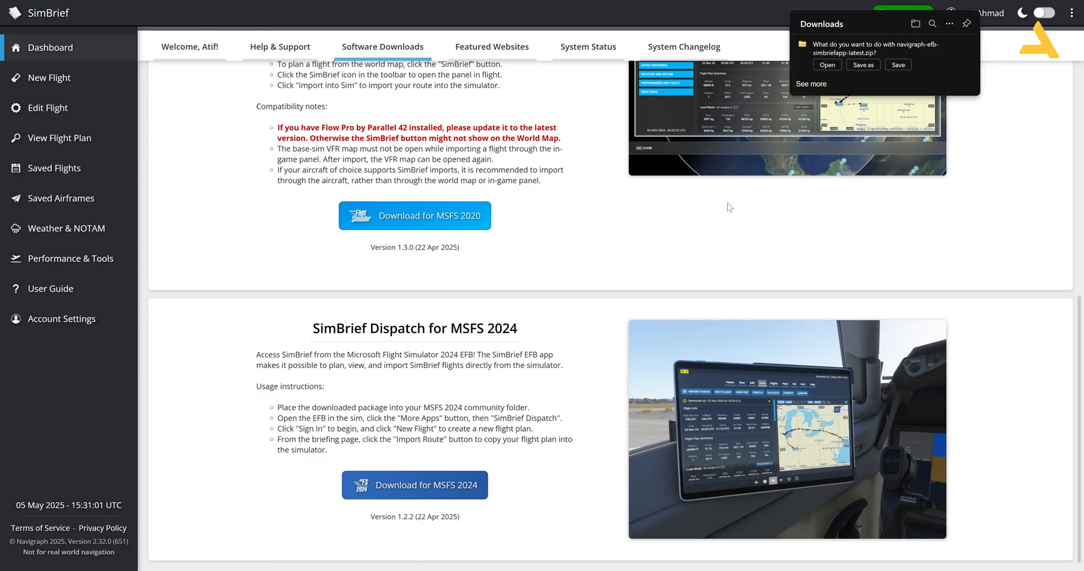
- Extract All from the SimBrief zip into the suggested Downloads folder and return to the simulator
{"action": "left_click", "coordinate": [898, 65]}
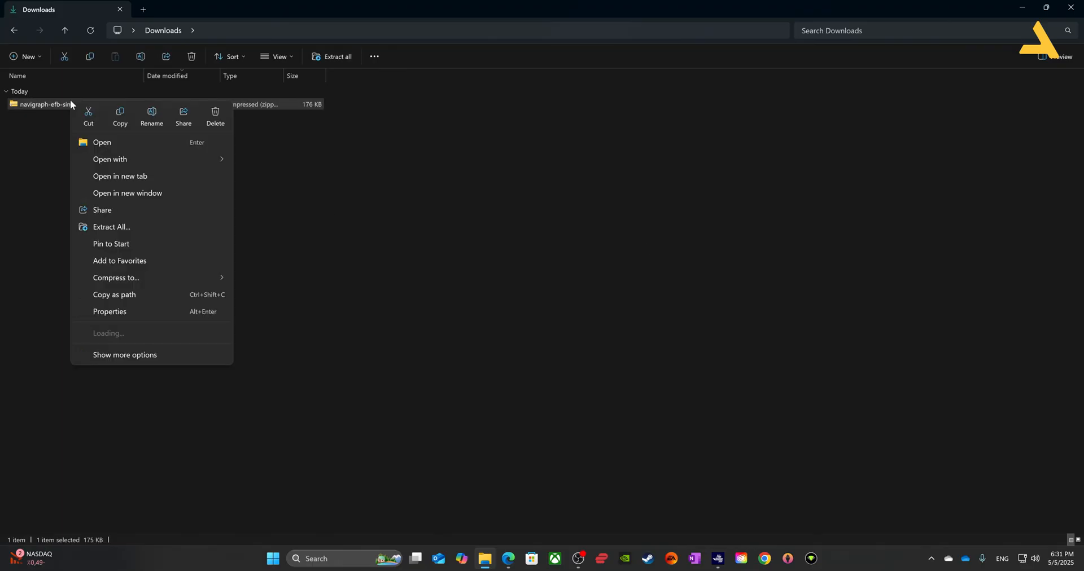
{"action": "mouse_move", "coordinate": [107, 229]}
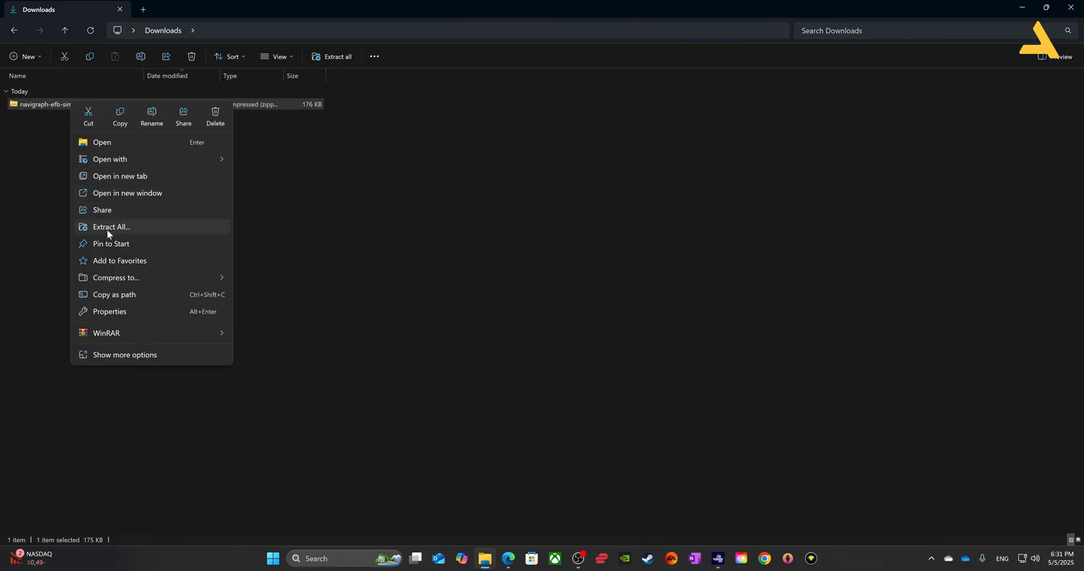
{"action": "left_click", "coordinate": [110, 227]}
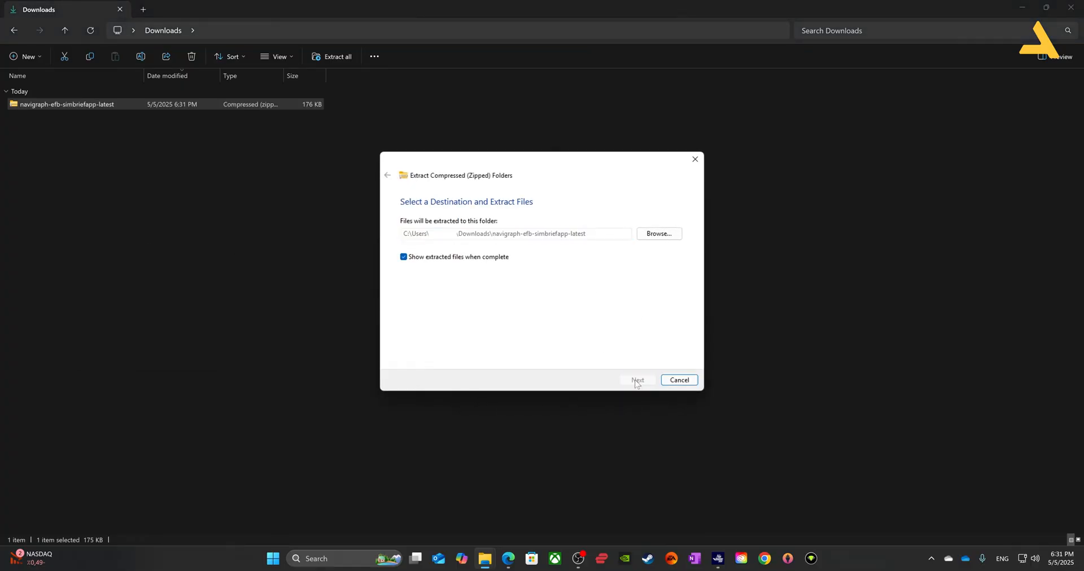
{"action": "left_click", "coordinate": [637, 379]}
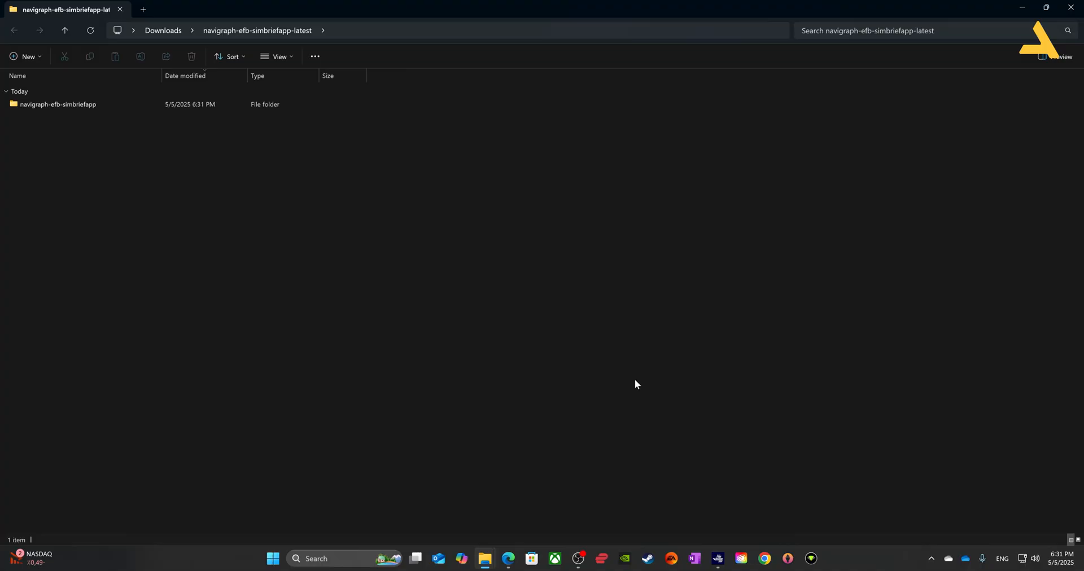
{"action": "left_click", "coordinate": [57, 104]}
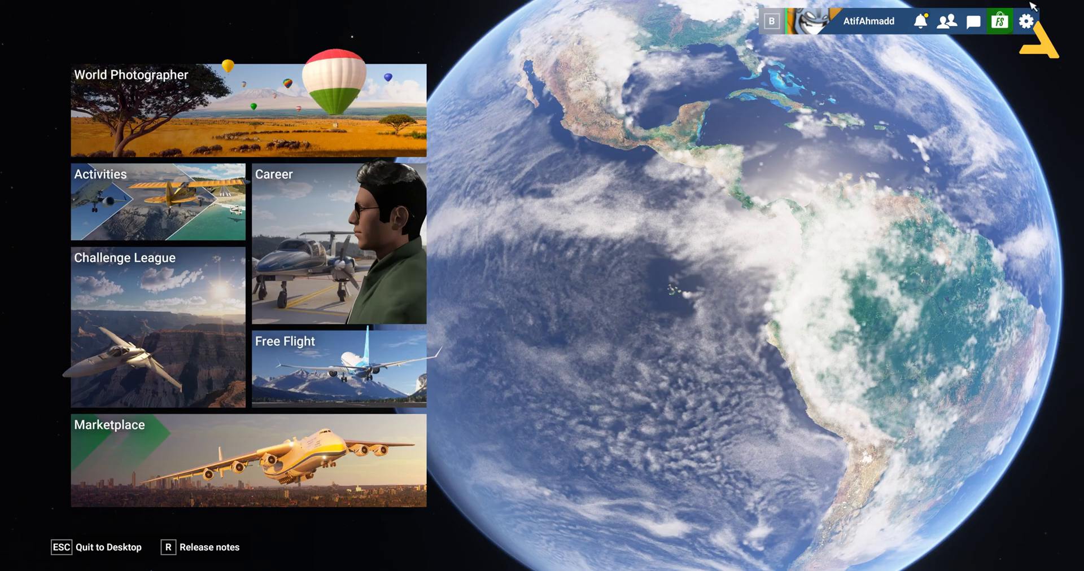
- From Marketplace > My library settings, open the Community folder on disk in File Explorer
{"action": "left_click", "coordinate": [247, 462]}
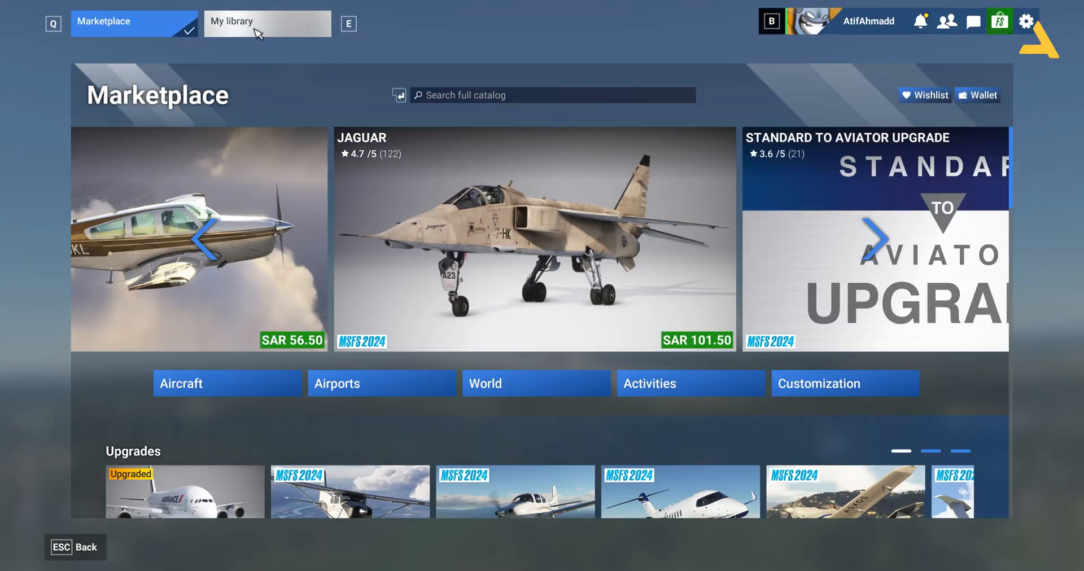
{"action": "left_click", "coordinate": [267, 24]}
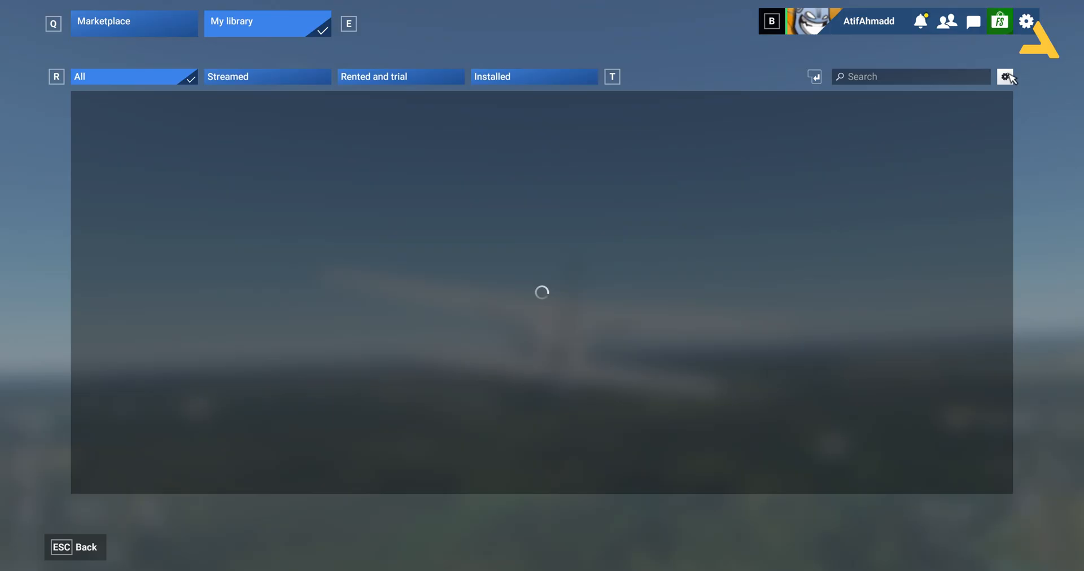
{"action": "left_click", "coordinate": [1006, 75]}
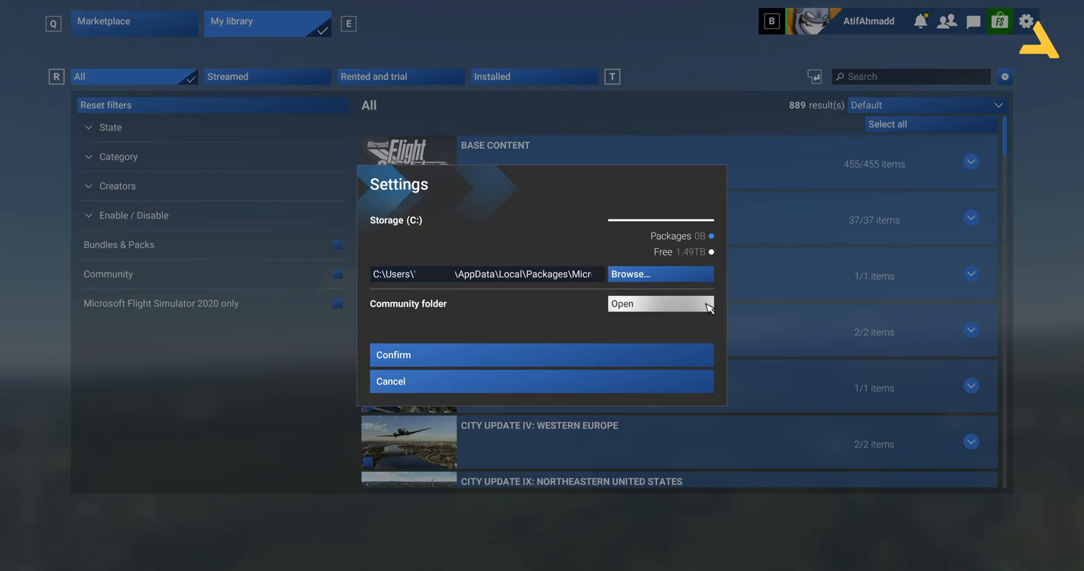
{"action": "left_click", "coordinate": [659, 304]}
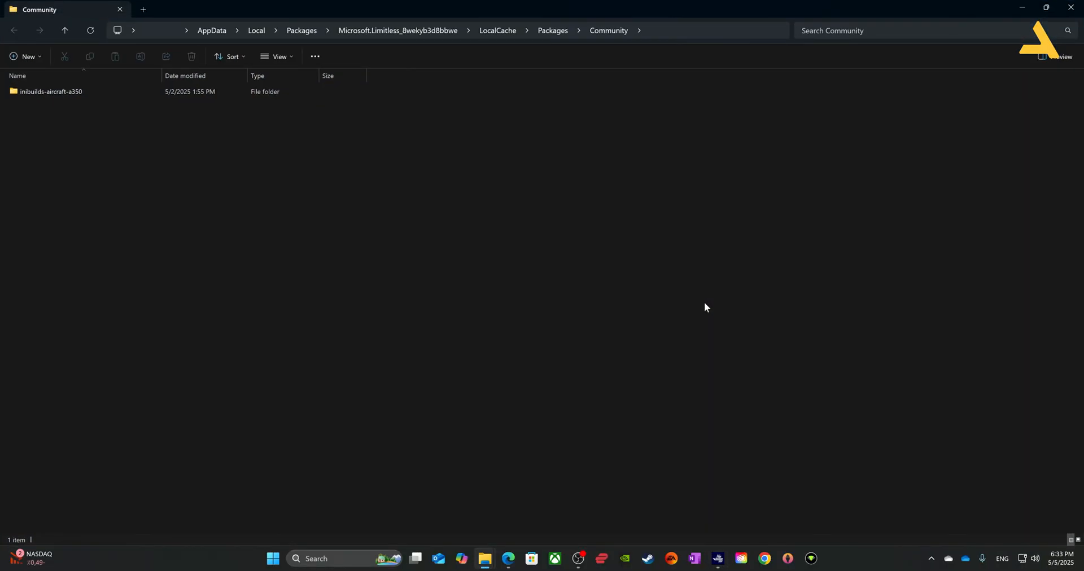
{"action": "mouse_move", "coordinate": [65, 125]}
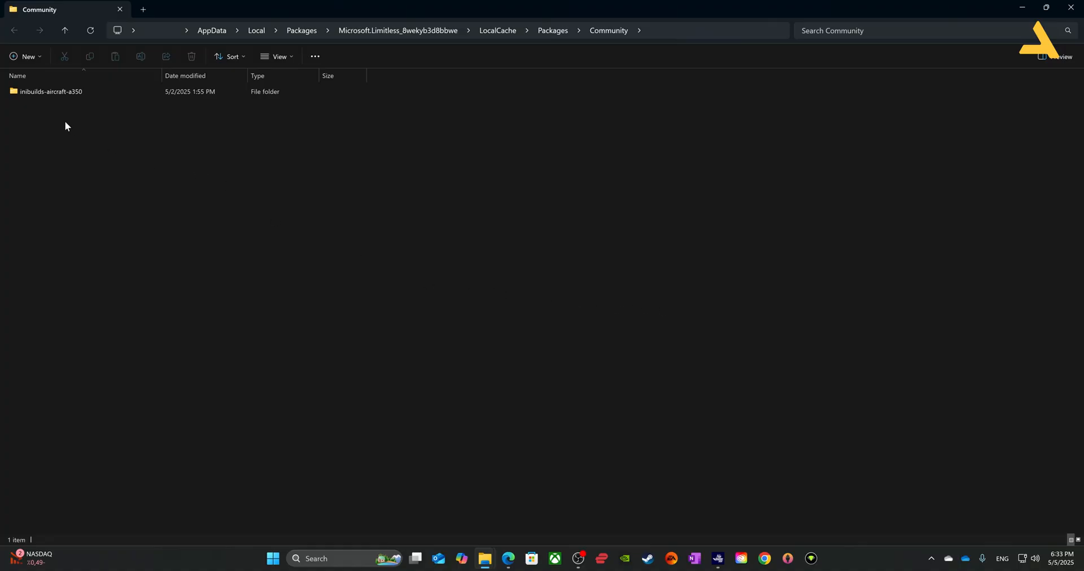
{"action": "mouse_move", "coordinate": [97, 135]}
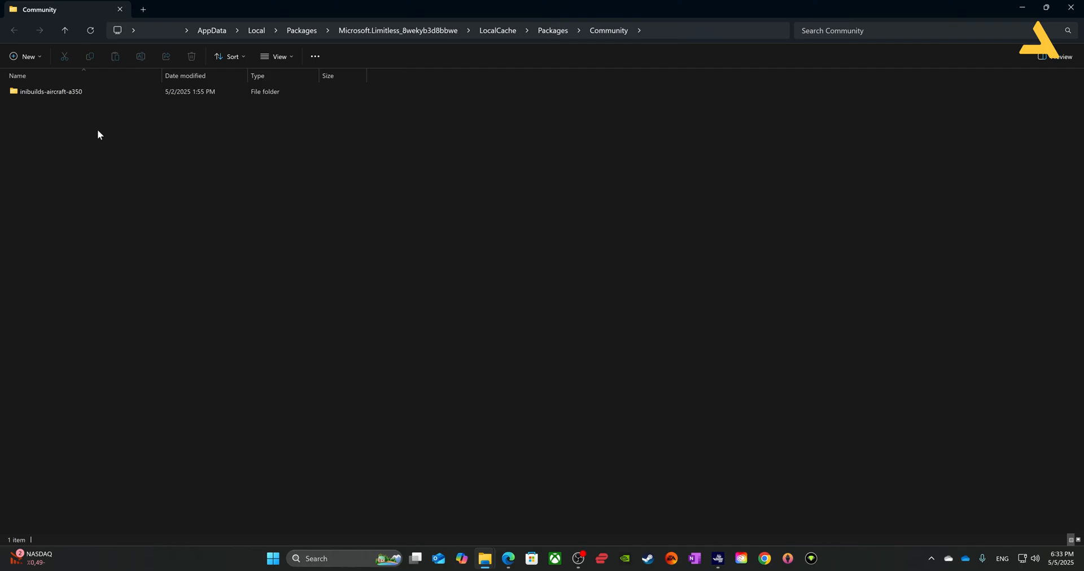
- Paste the navigraph-efb-simbriefapp folder into the Community folder
{"action": "right_click", "coordinate": [56, 105]}
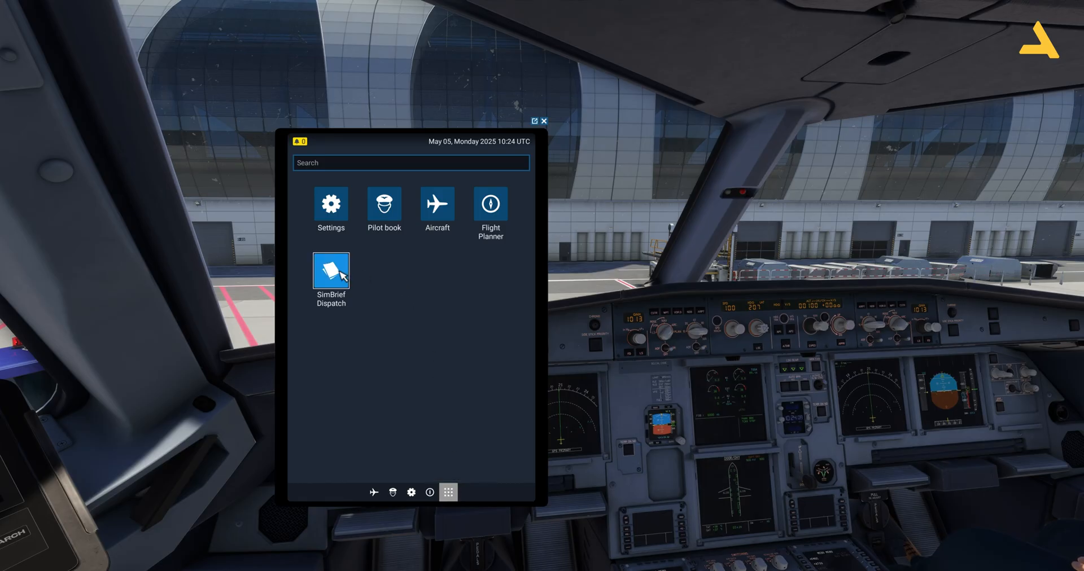
- Launch SimBrief Dispatch on the EFB, show the New flight form's Depart field, then close the tablet
{"action": "left_click", "coordinate": [330, 270]}
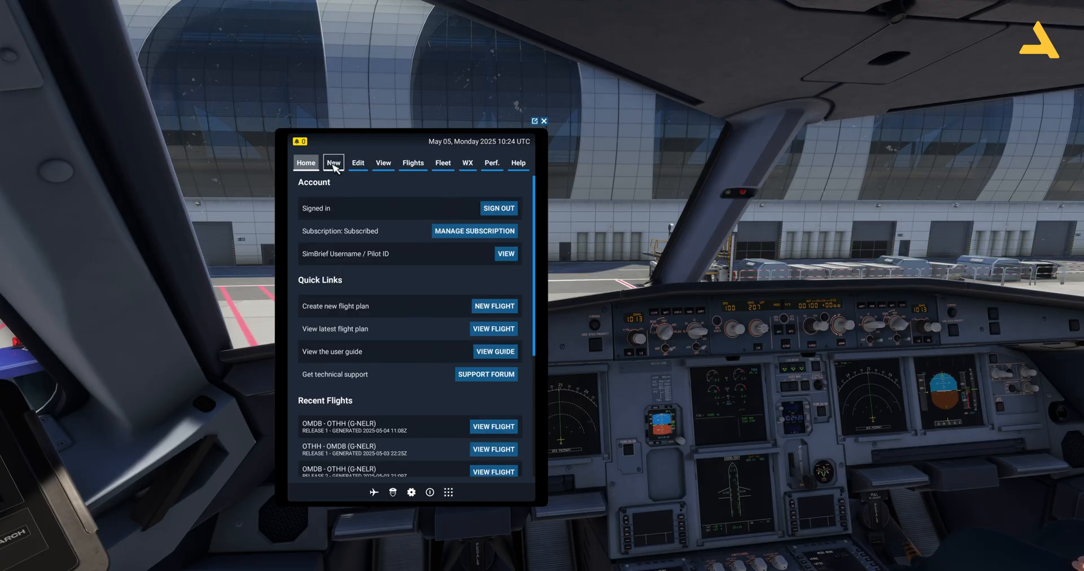
{"action": "left_click", "coordinate": [332, 163]}
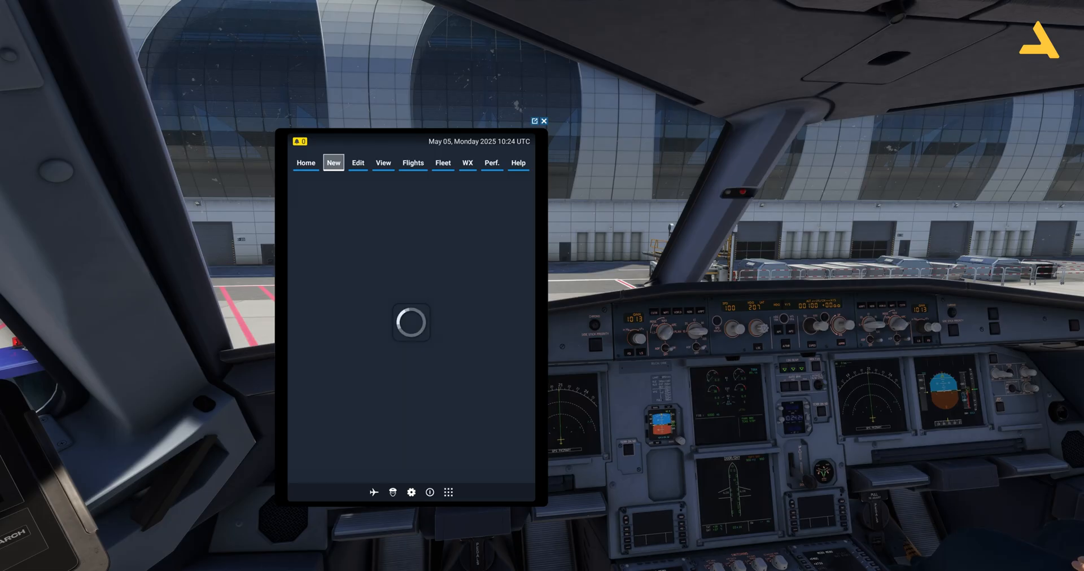
{"action": "left_click", "coordinate": [332, 163]}
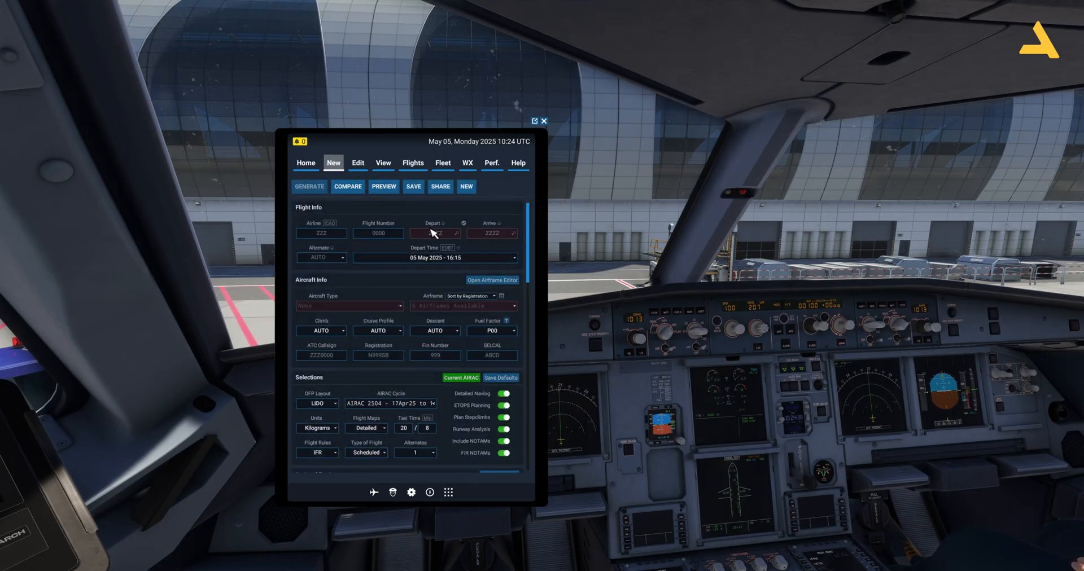
{"action": "left_click", "coordinate": [435, 233]}
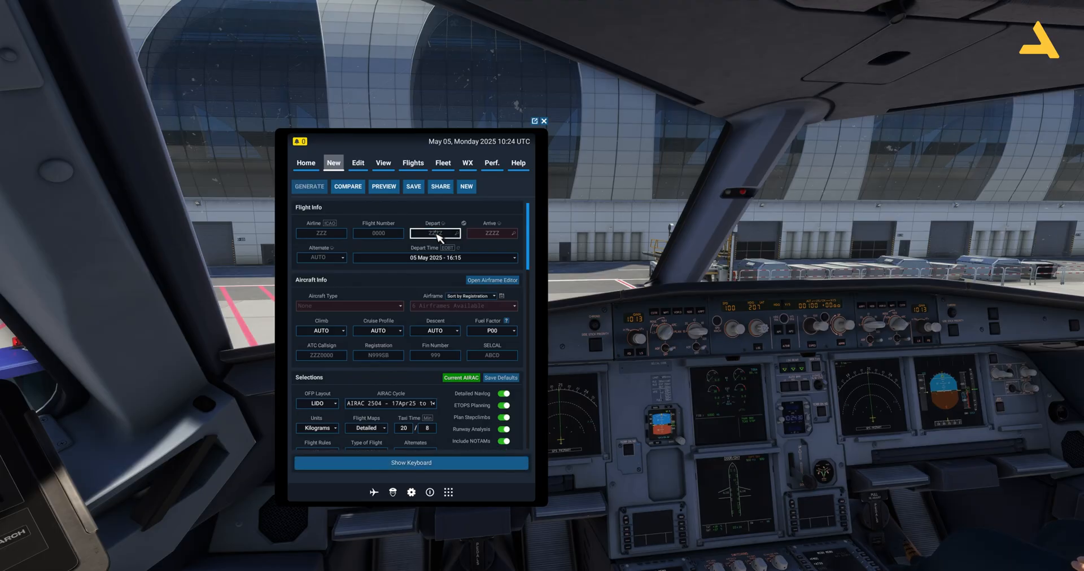
{"action": "left_click", "coordinate": [544, 121]}
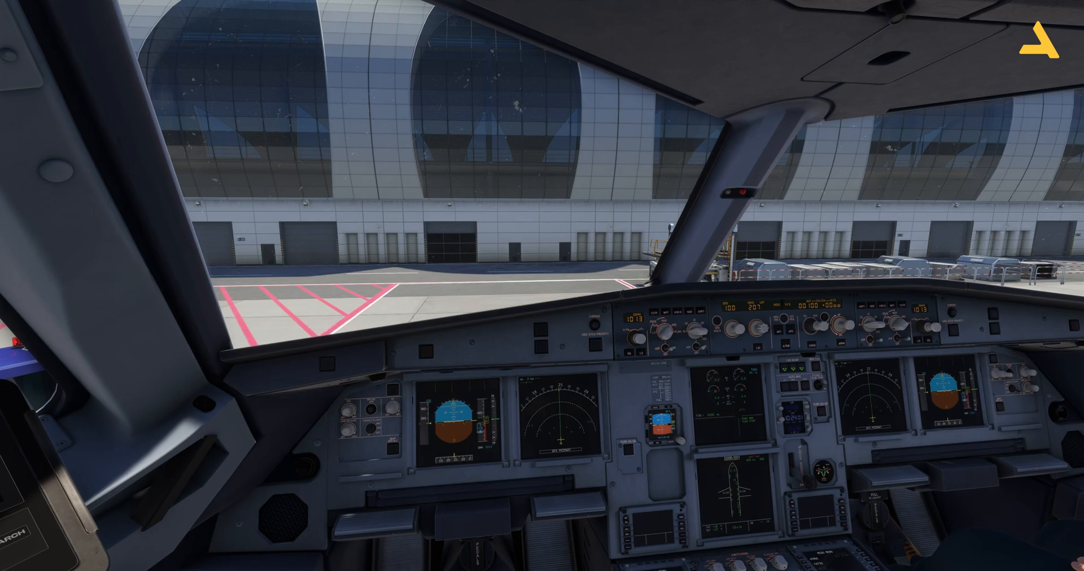
{"action": "mouse_move", "coordinate": [542, 10]}
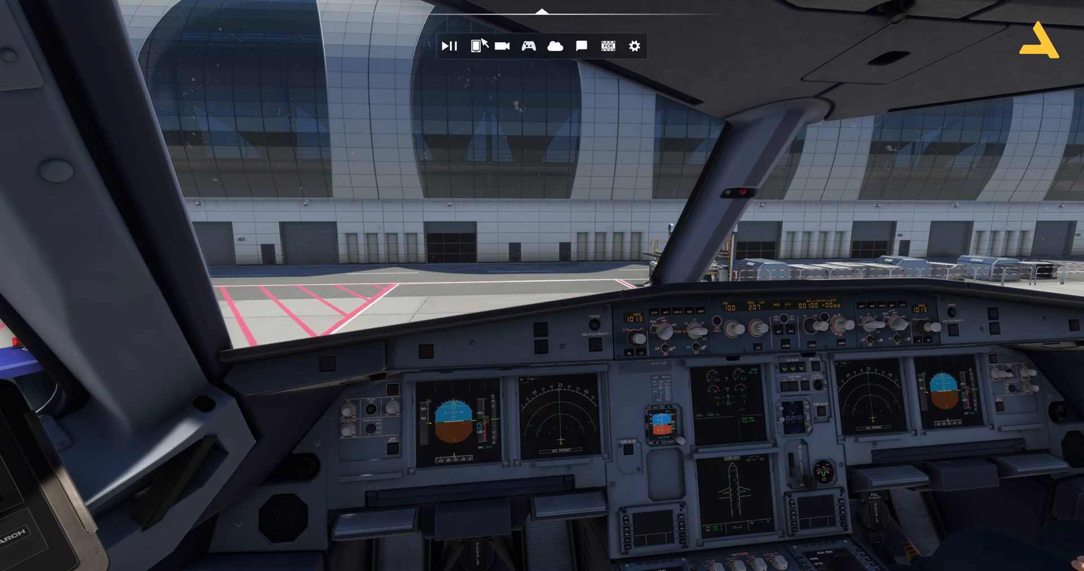
- Reopen the EFB, launch SimBrief Dispatch from More apps while signed in, and begin a New flight plan
{"action": "left_click", "coordinate": [474, 48]}
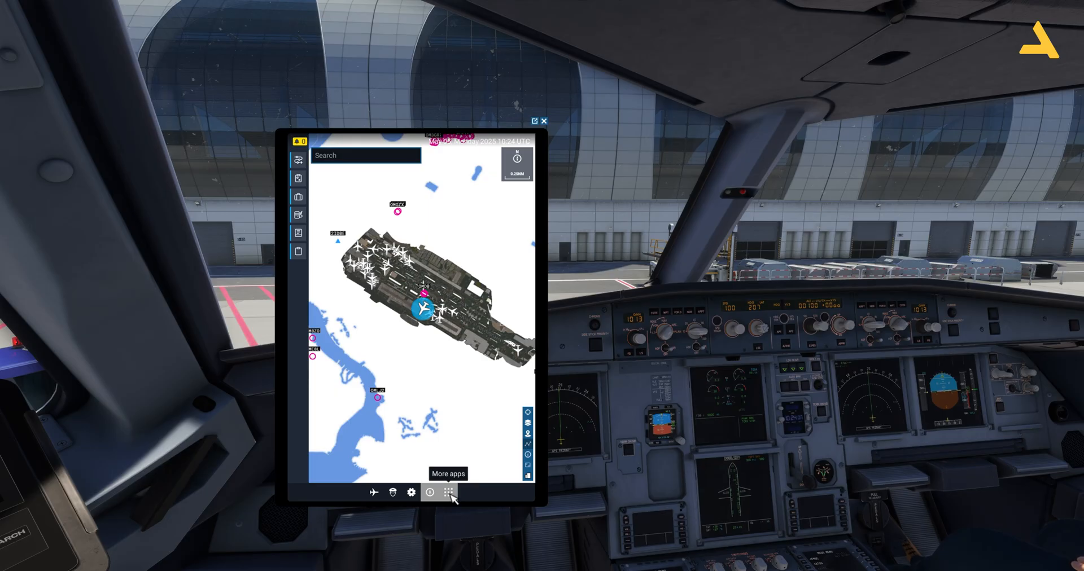
{"action": "left_click", "coordinate": [448, 492]}
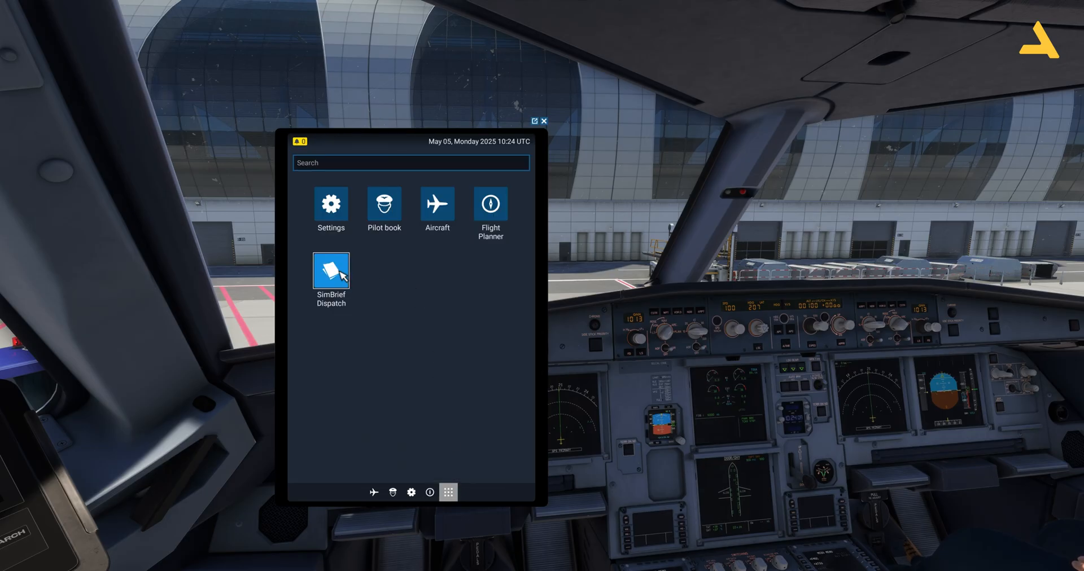
{"action": "left_click", "coordinate": [330, 271]}
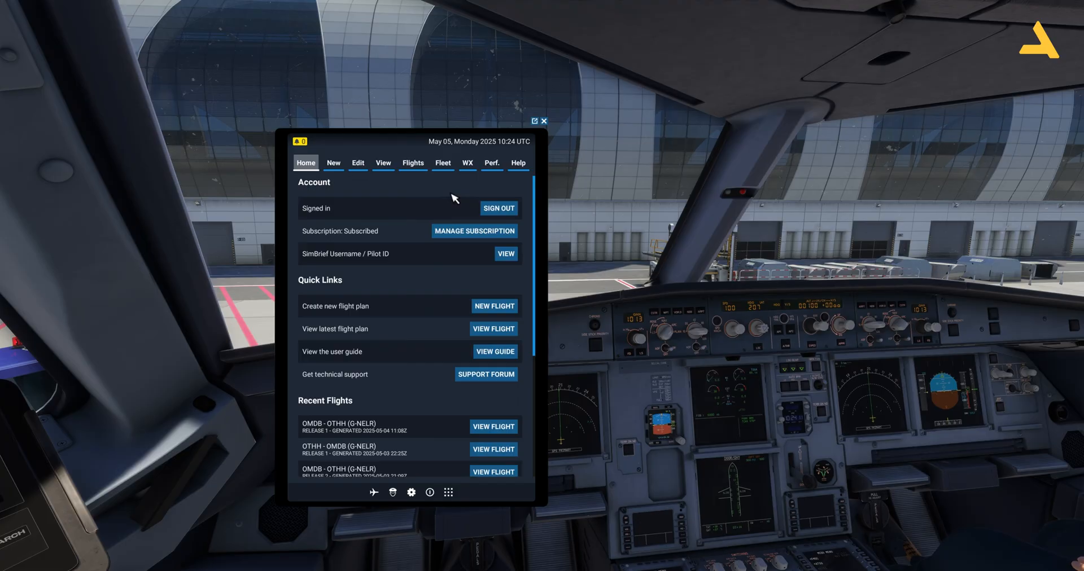
{"action": "mouse_move", "coordinate": [470, 207]}
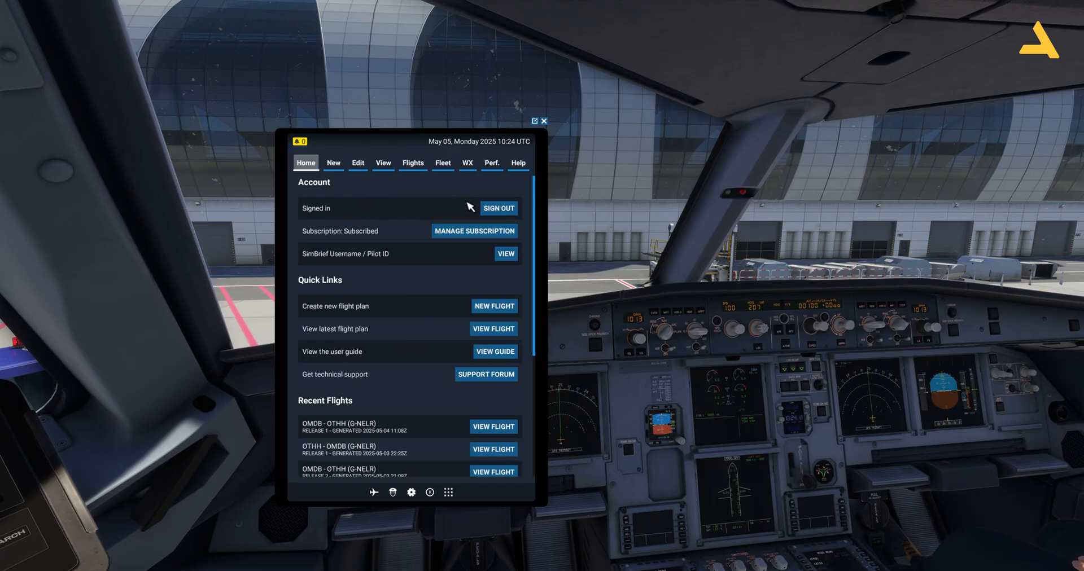
{"action": "mouse_move", "coordinate": [498, 208]}
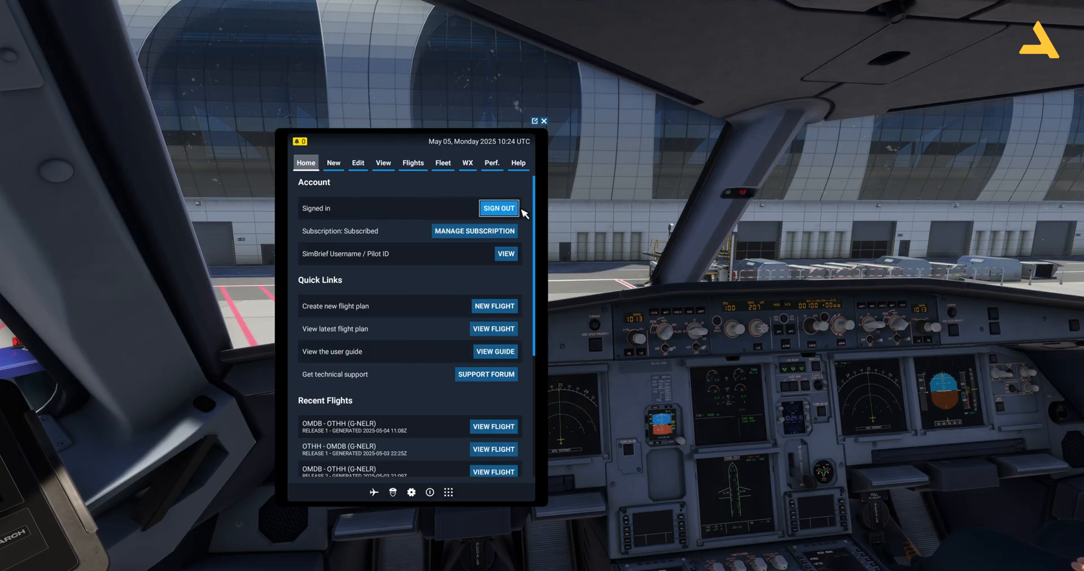
{"action": "mouse_move", "coordinate": [479, 214]}
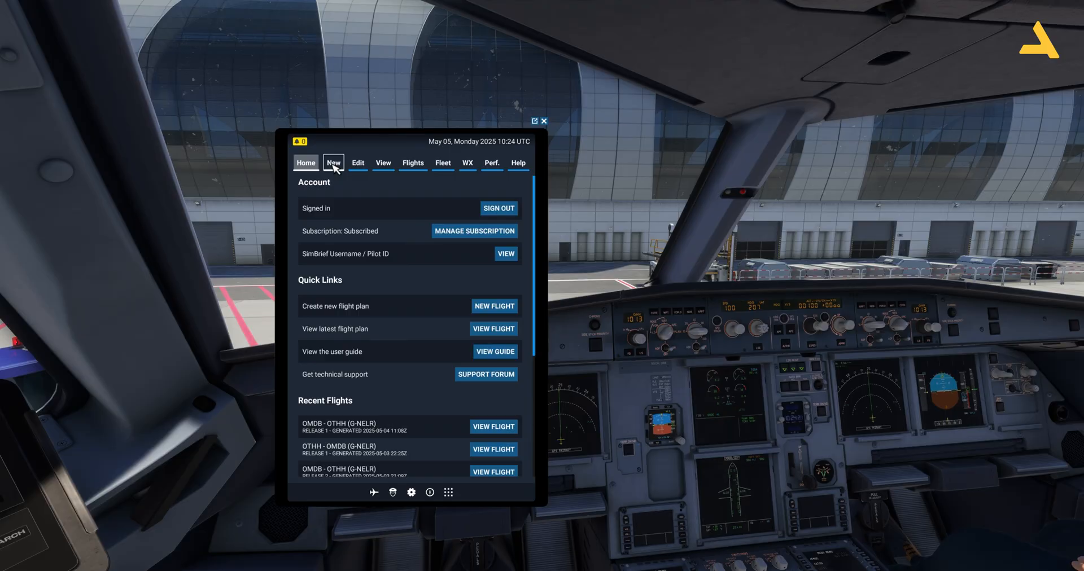
{"action": "left_click", "coordinate": [332, 163]}
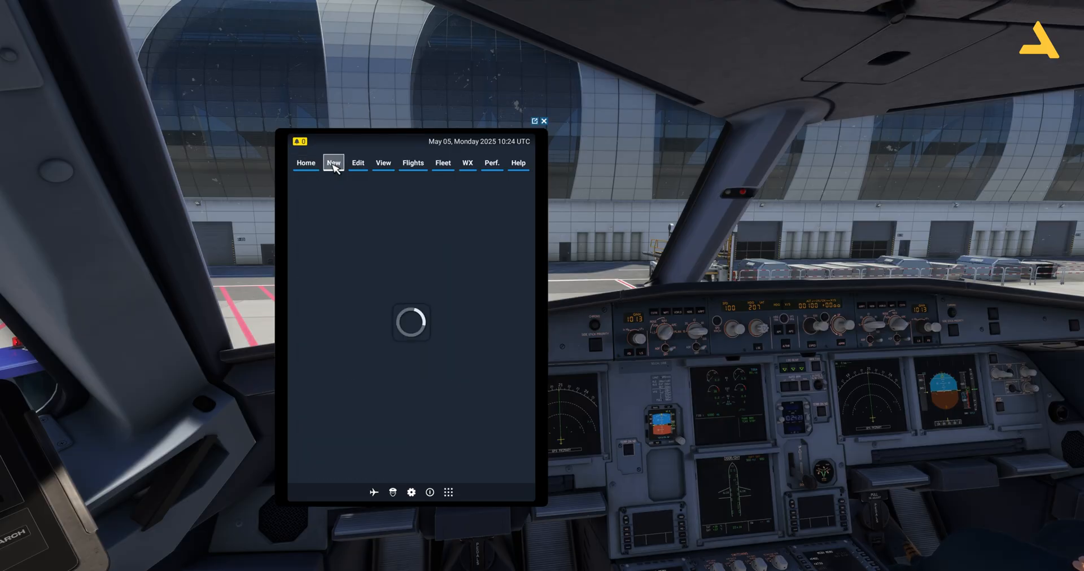